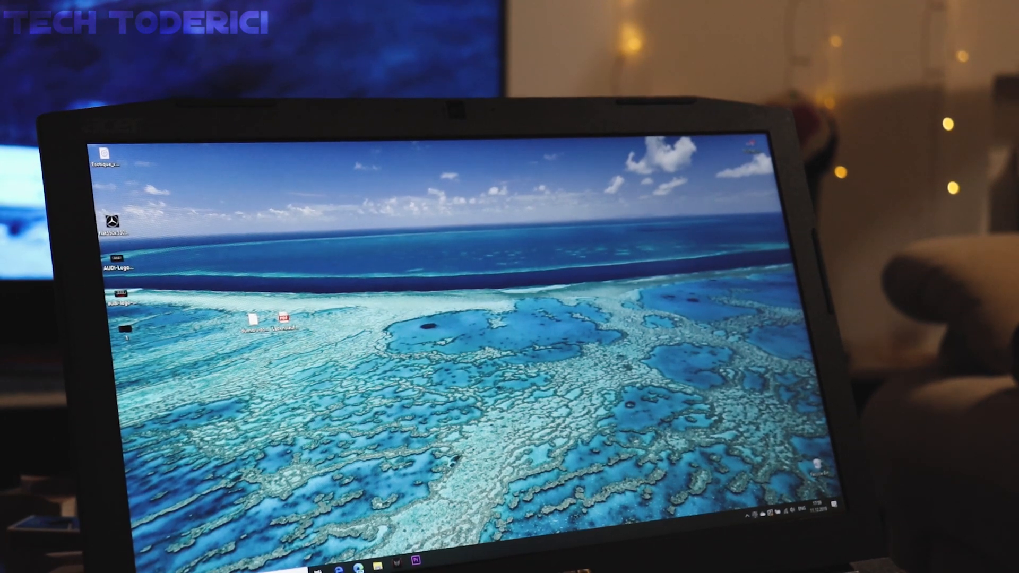
- Launch Samsung DeX and confirm casting the phone's screen to the PC
click(746, 516)
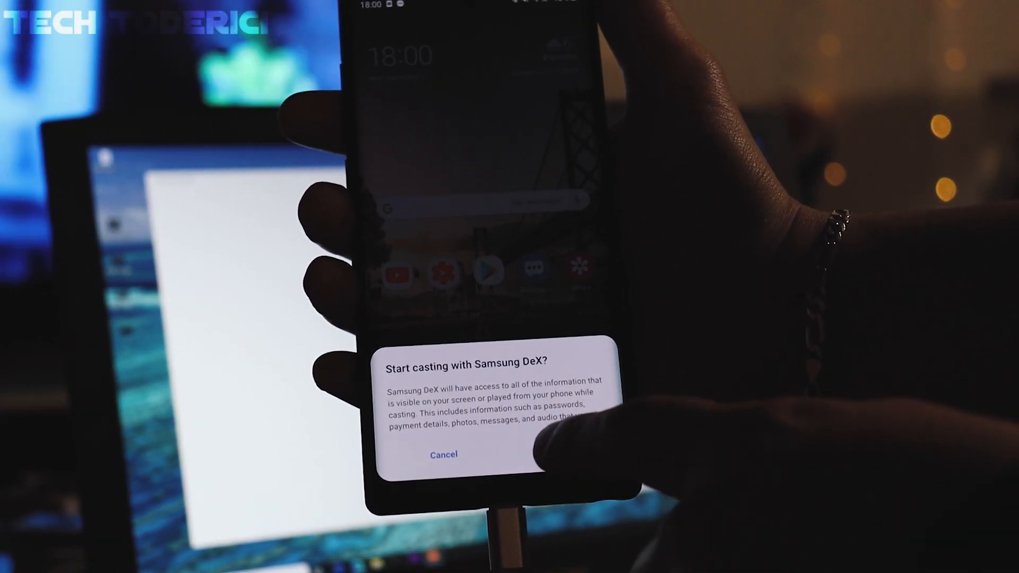
click(443, 454)
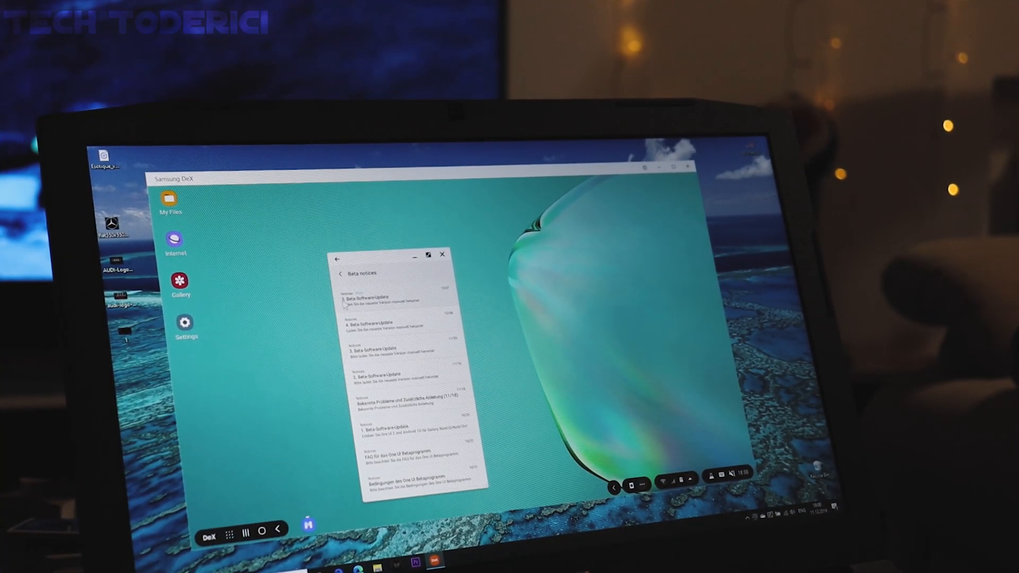
- Open and read a Beta Software Update notice in Samsung Members' beta notices
click(371, 296)
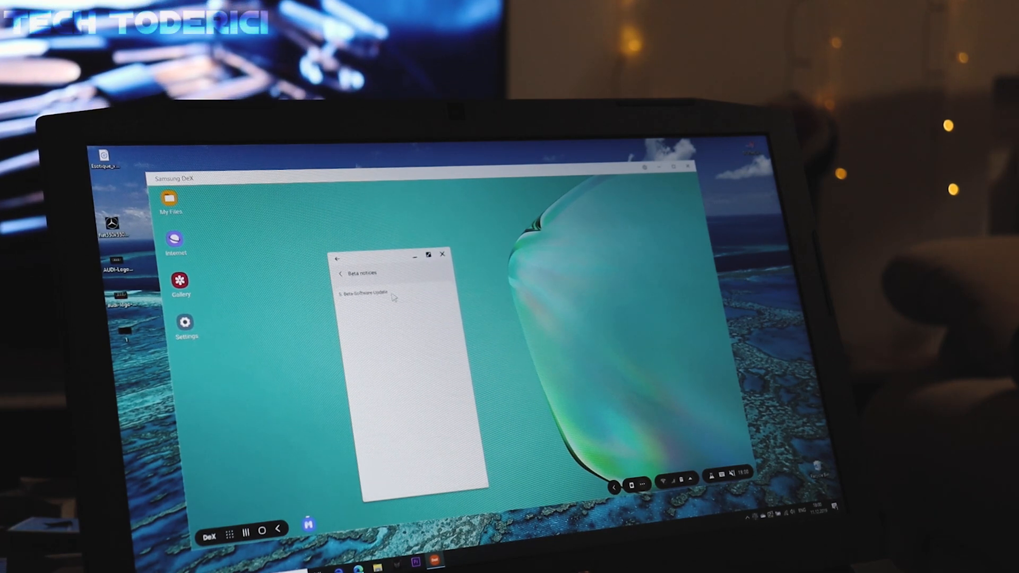
click(364, 291)
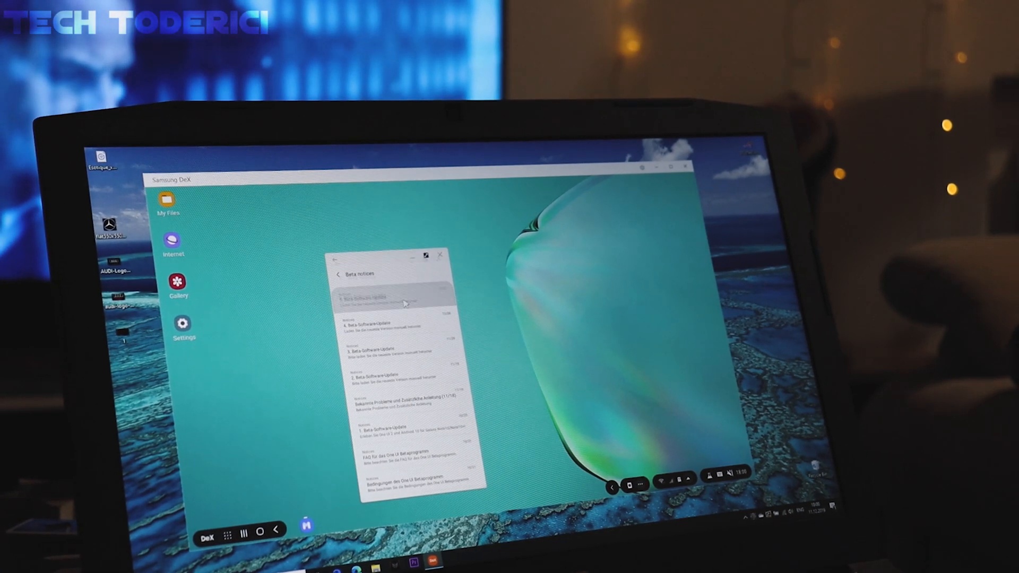
click(390, 299)
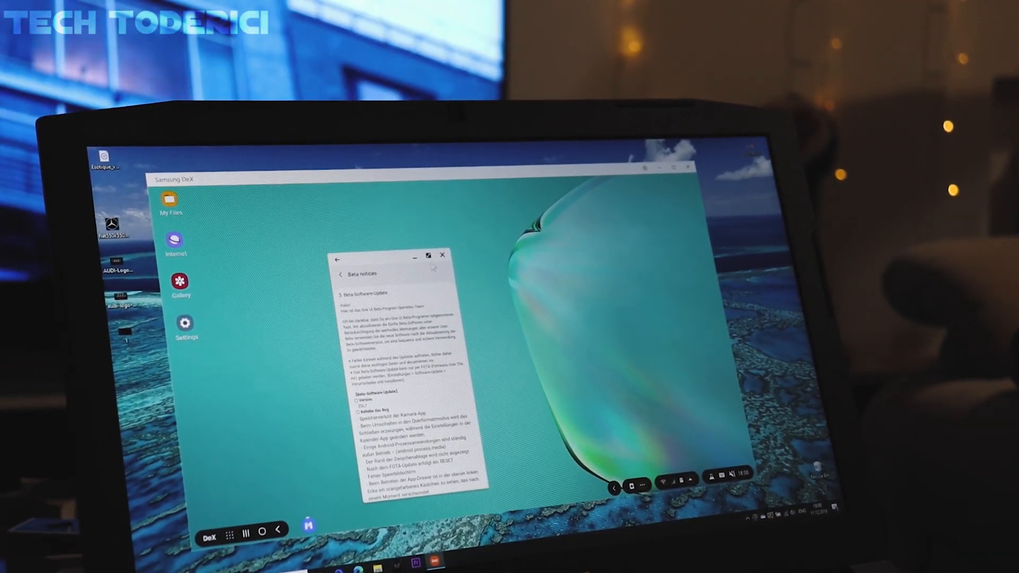
click(443, 254)
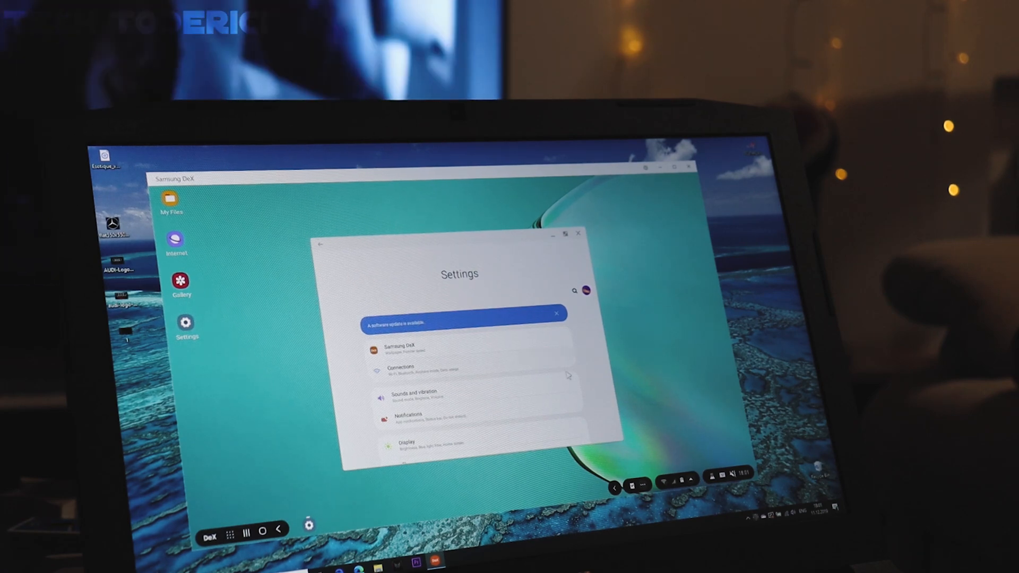
- Scroll the Settings list down to the Software update entry and select it
scroll(down, 3)
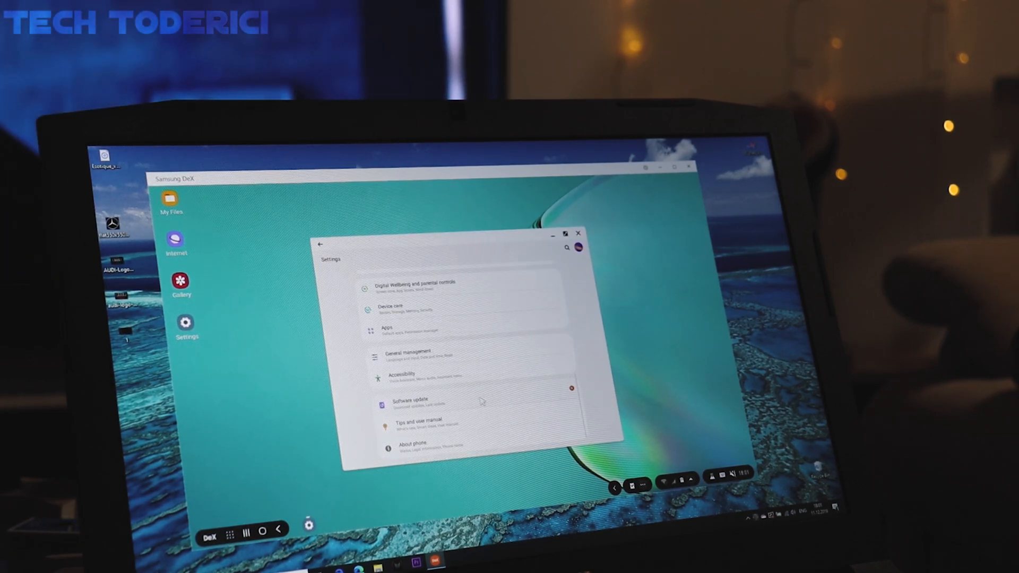
click(409, 403)
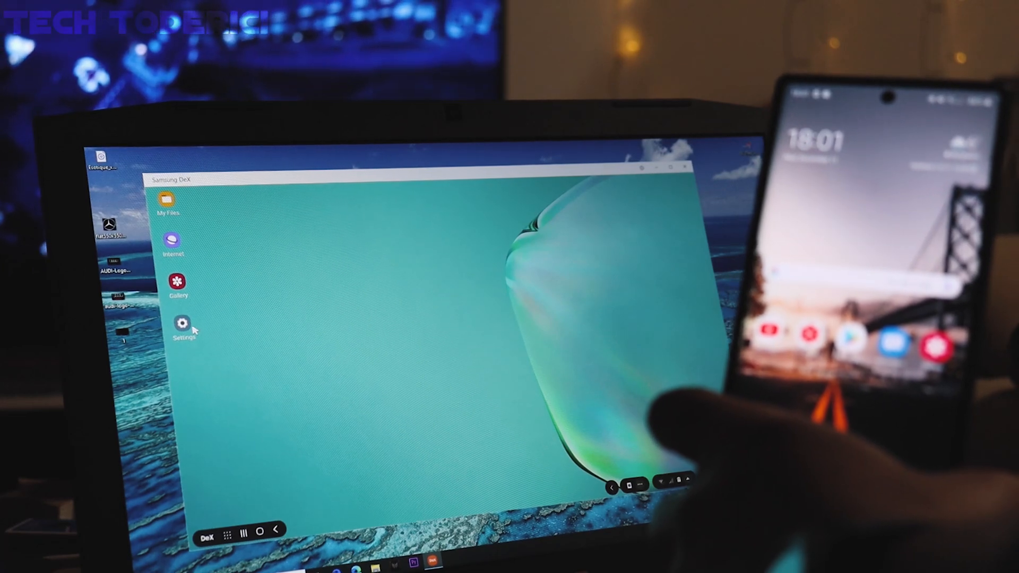
- View the update ready to install with its version, size and what's new
click(182, 324)
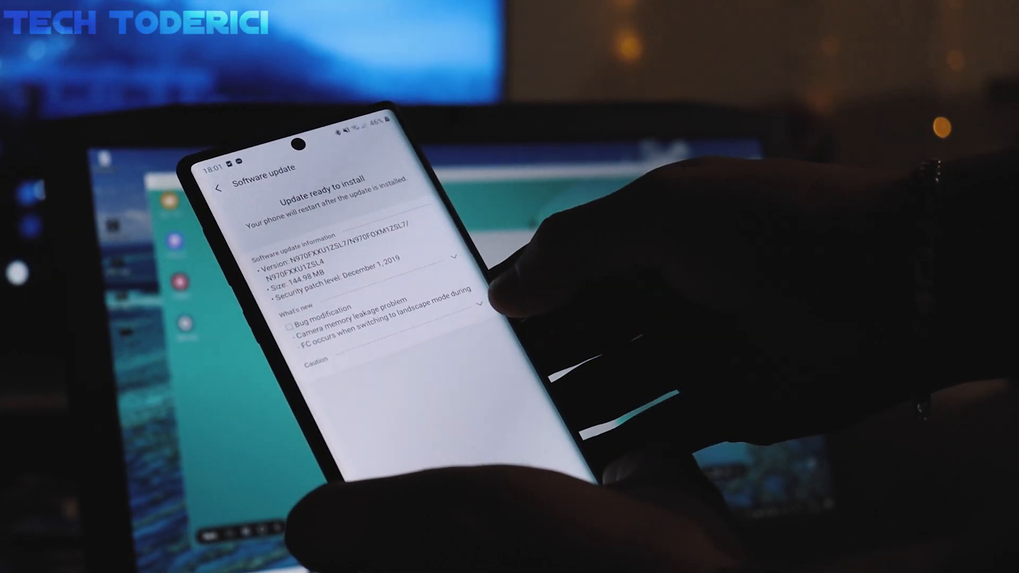
click(480, 302)
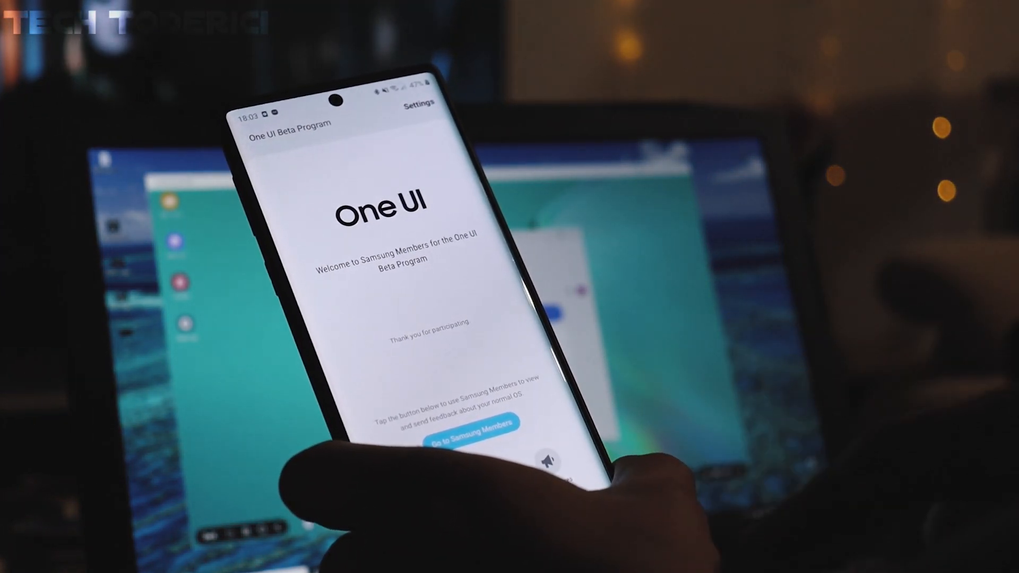
- Open the Android 10 Update-Zeitplan notice and scroll through its Galaxy device list
click(474, 432)
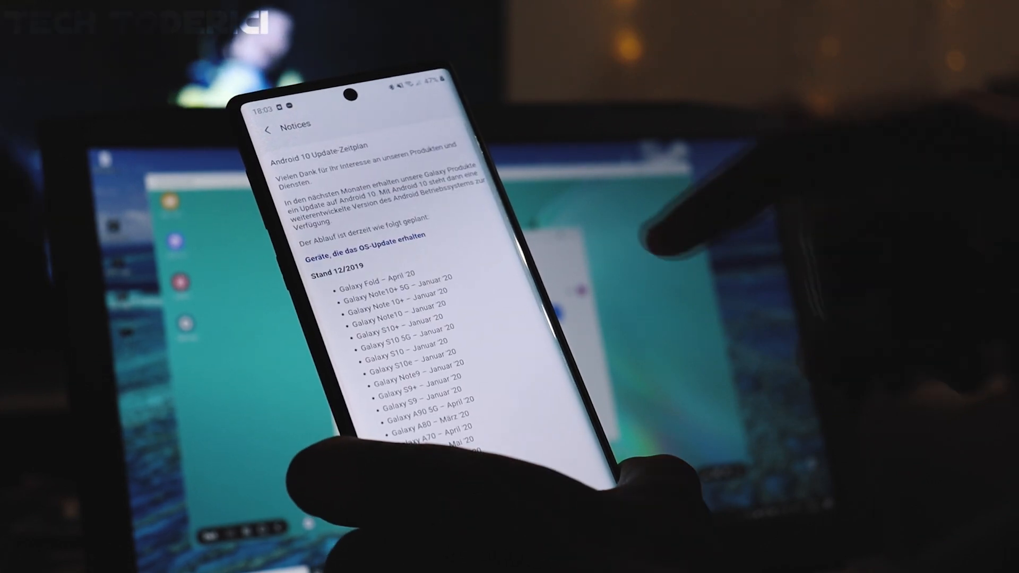
scroll(down, 3)
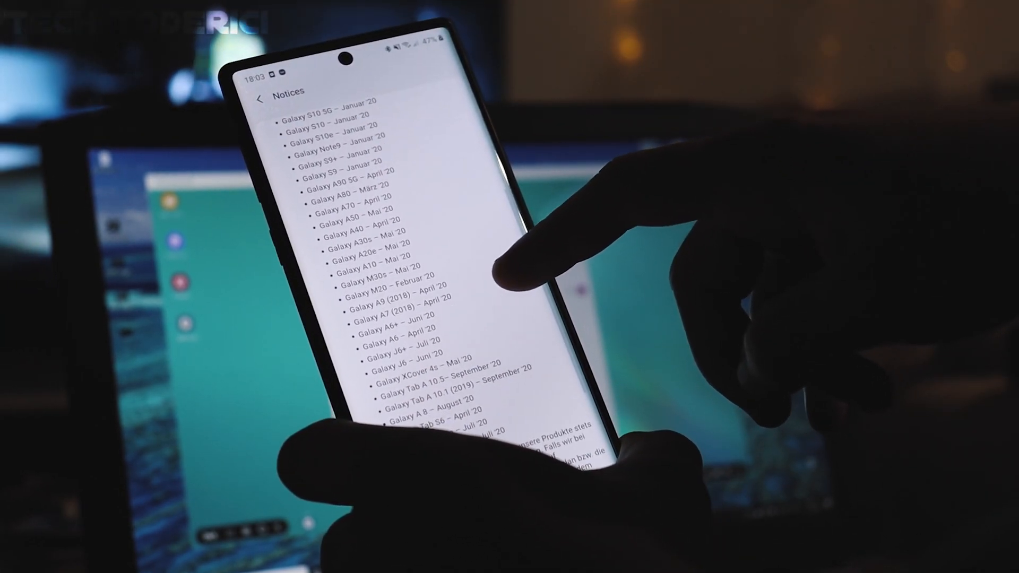
scroll(down, 3)
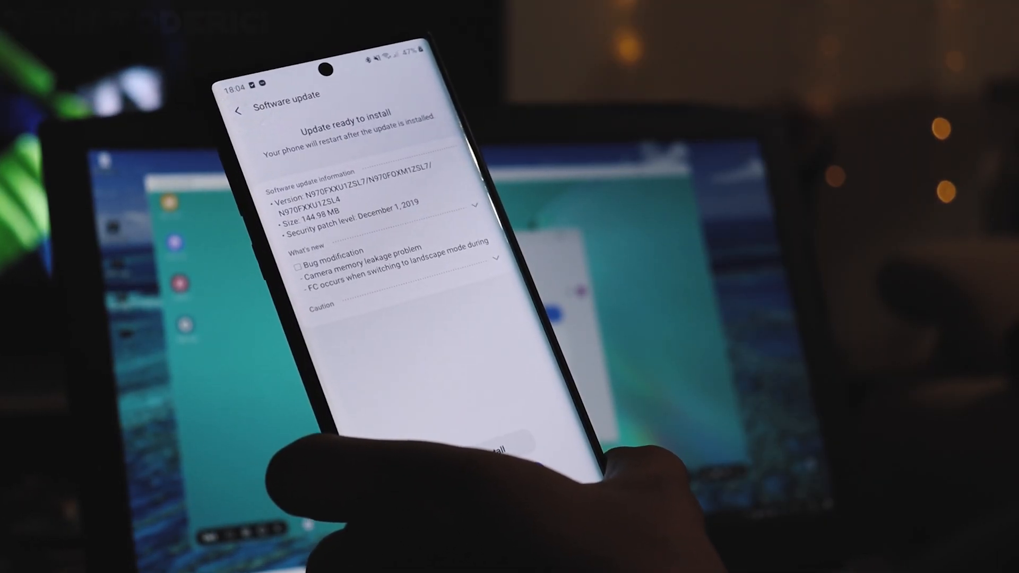
- Tap Install on the Software update screen so the phone restarts
click(494, 448)
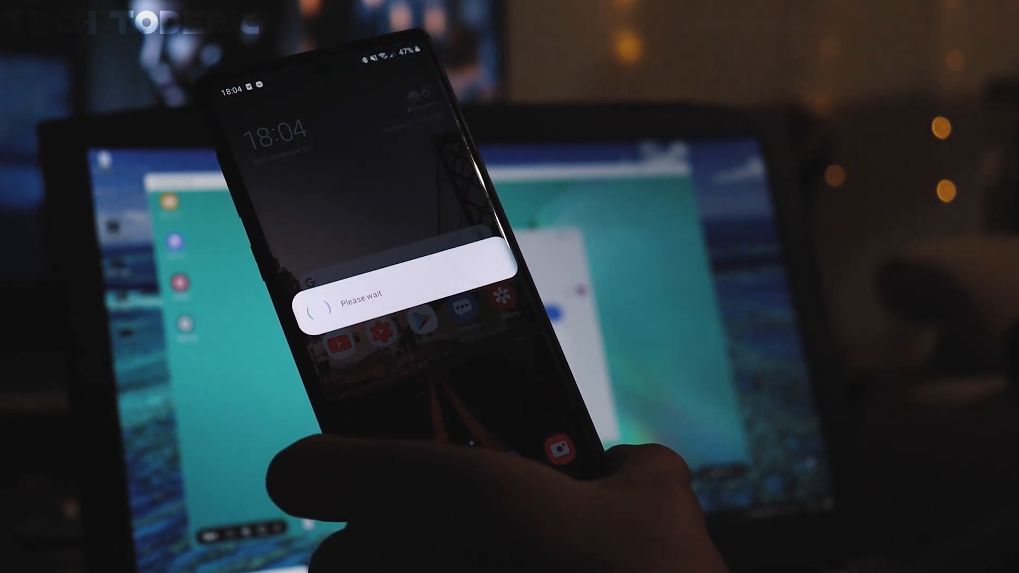